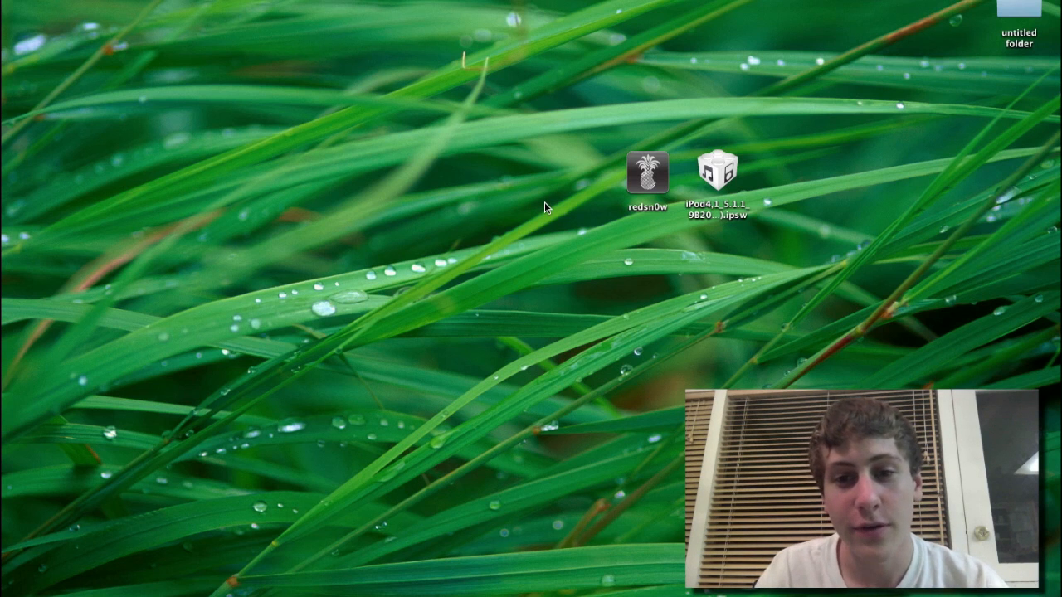
Launch redsn0w and open Extras > SHSH blobs > Stitch to personalize an IPSW
double_click(646, 172)
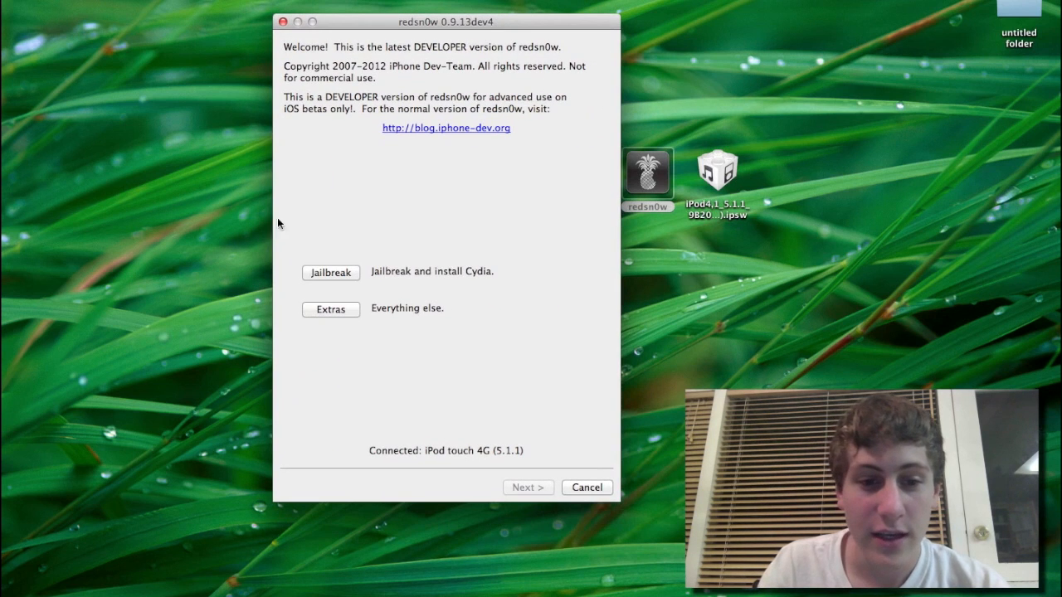
left_click(330, 309)
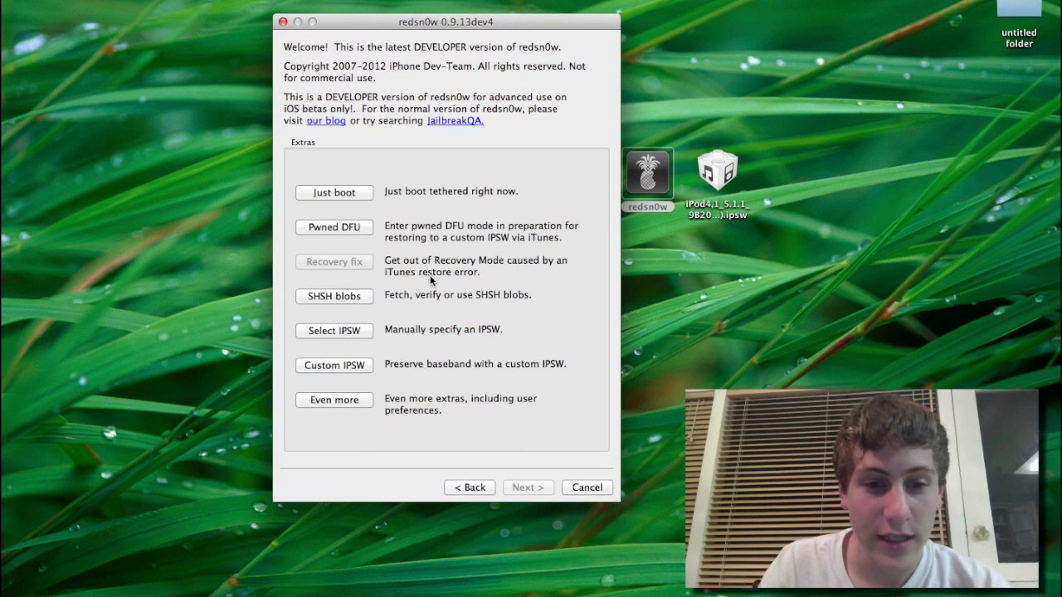
left_click(334, 297)
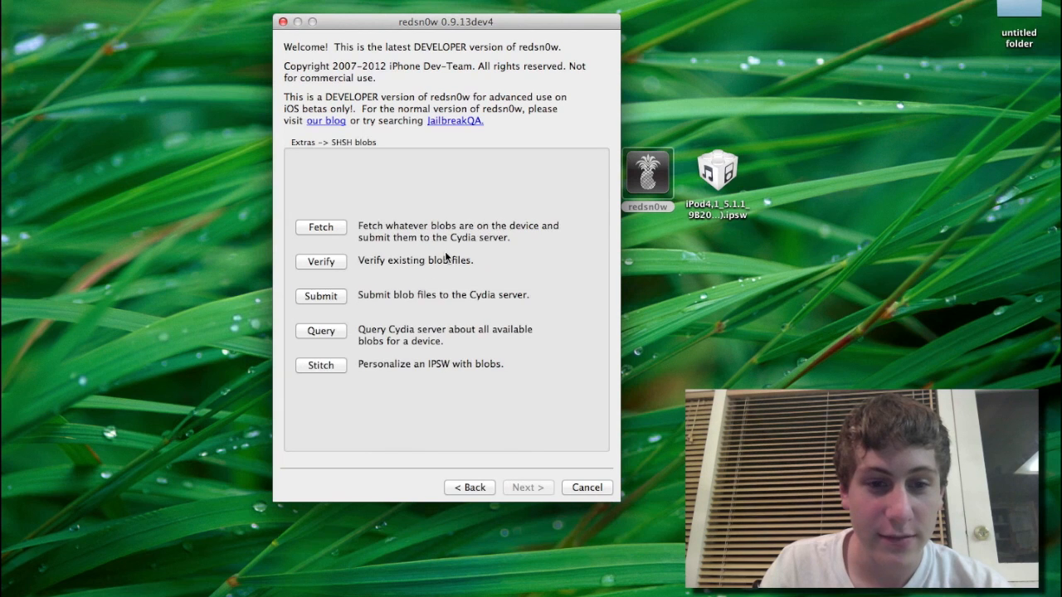
left_click(321, 365)
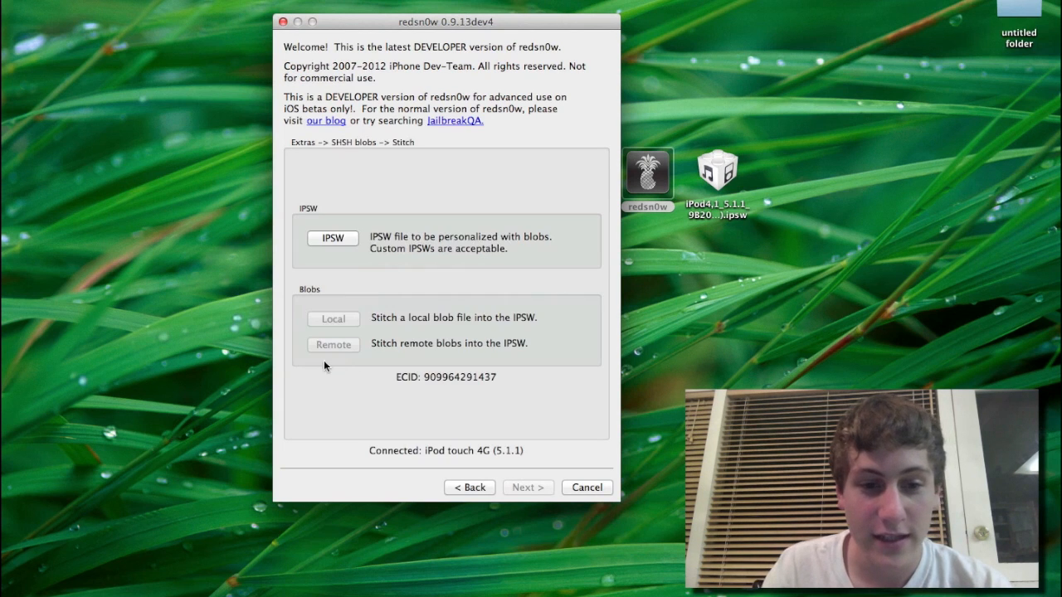
Select iPod4,1_5.1.1_9B206_Restore (3).ipsw from the Desktop as the firmware to personalize
left_click(333, 238)
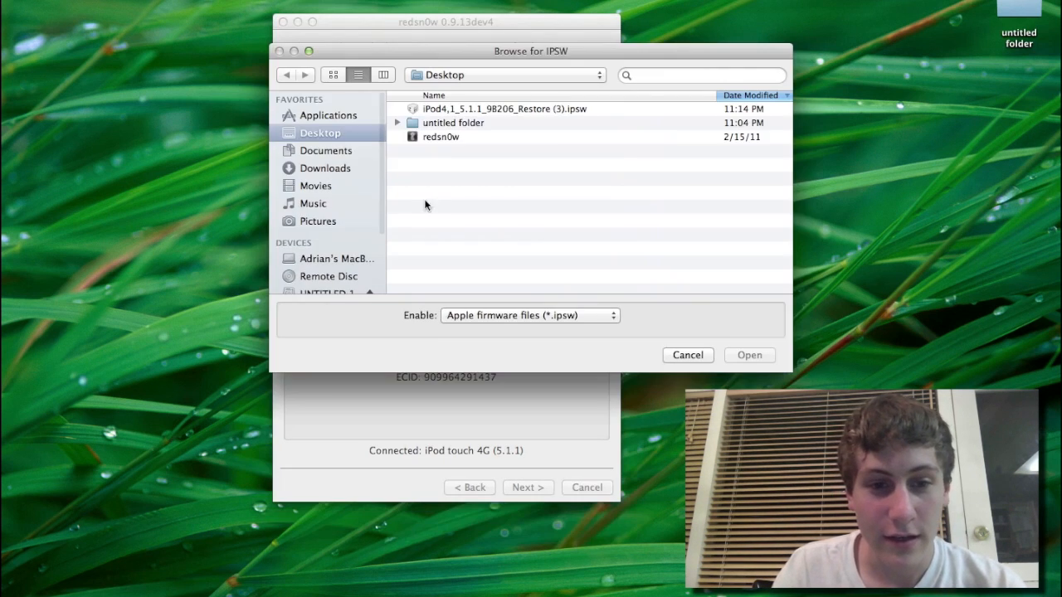
left_click(504, 108)
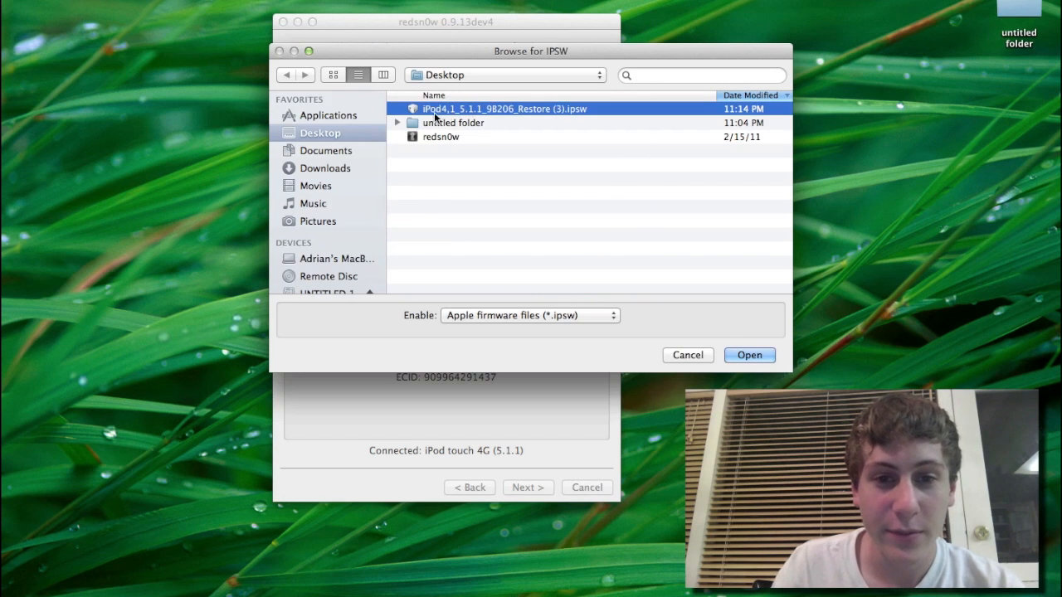
mouse_move(531, 123)
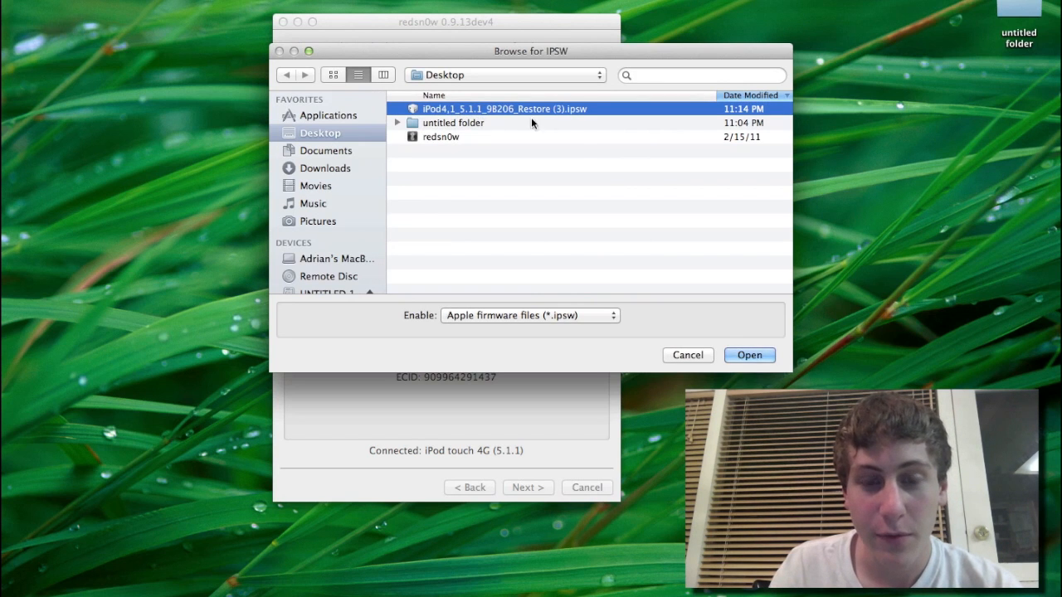
mouse_move(749, 365)
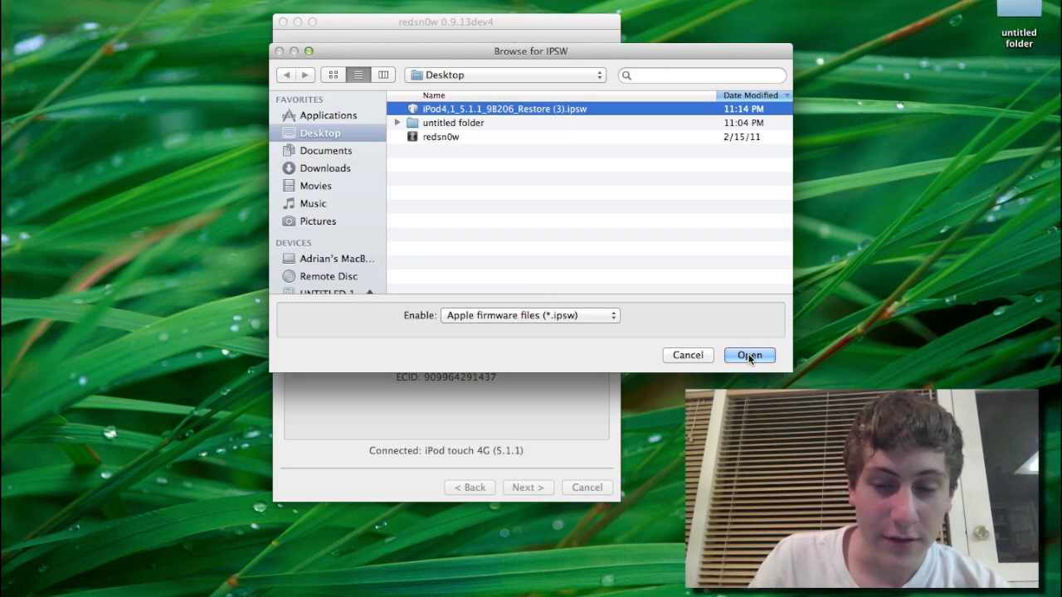
left_click(748, 355)
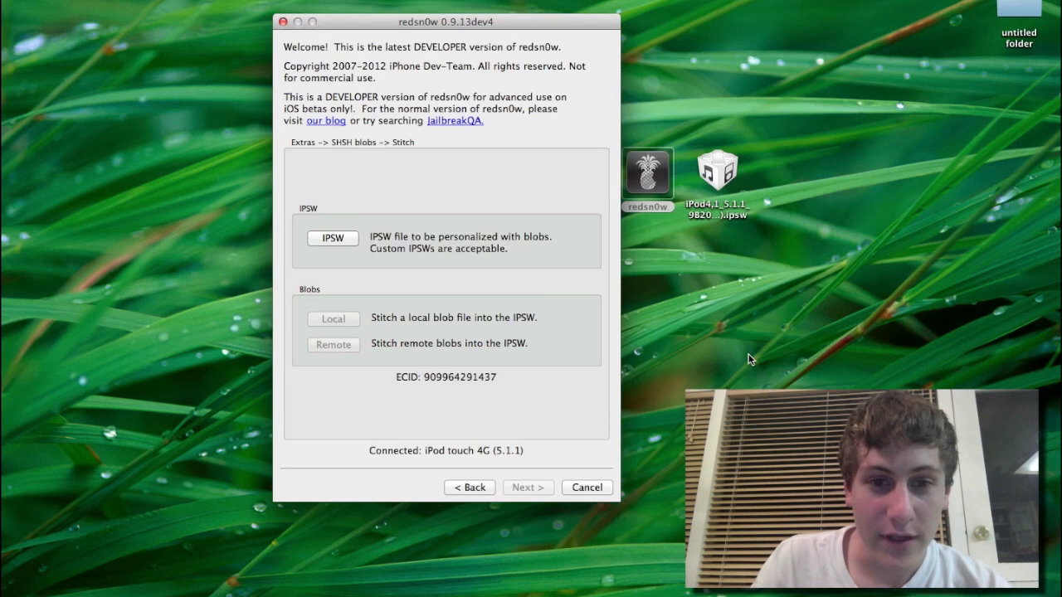
Stitch the remote SHSH blobs into the 5.1.1 IPSW and acknowledge the completion alert
left_click(332, 238)
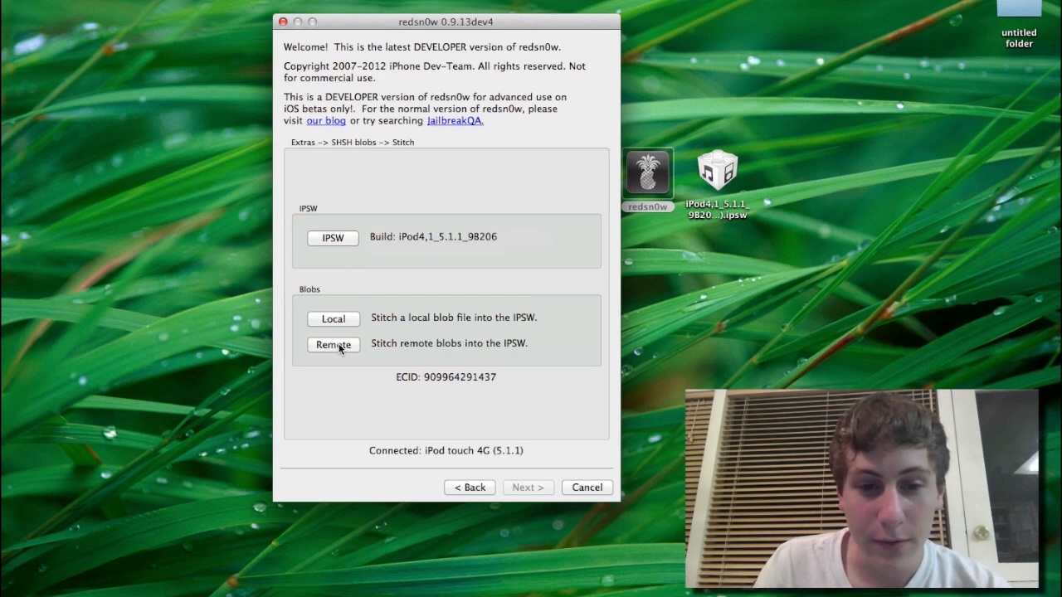
left_click(333, 345)
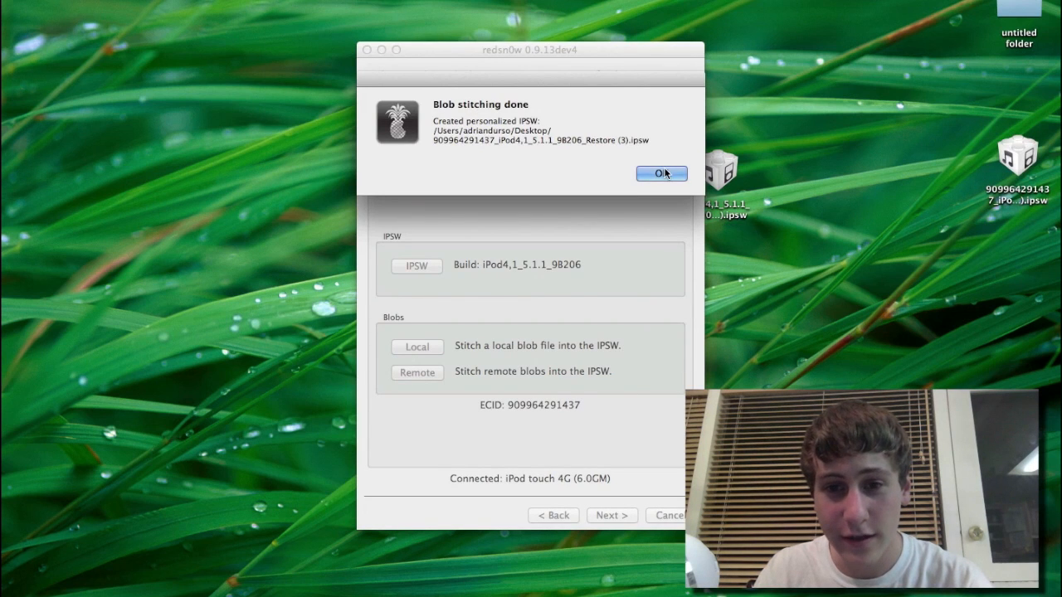
left_click(661, 173)
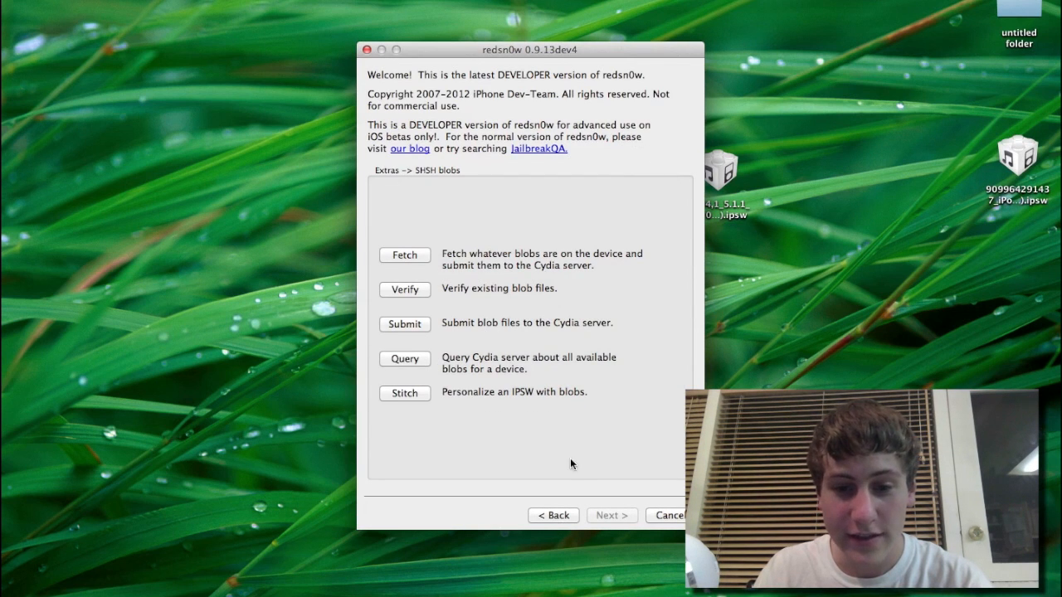
Go back to Extras and choose Pwned DFU
left_click(552, 515)
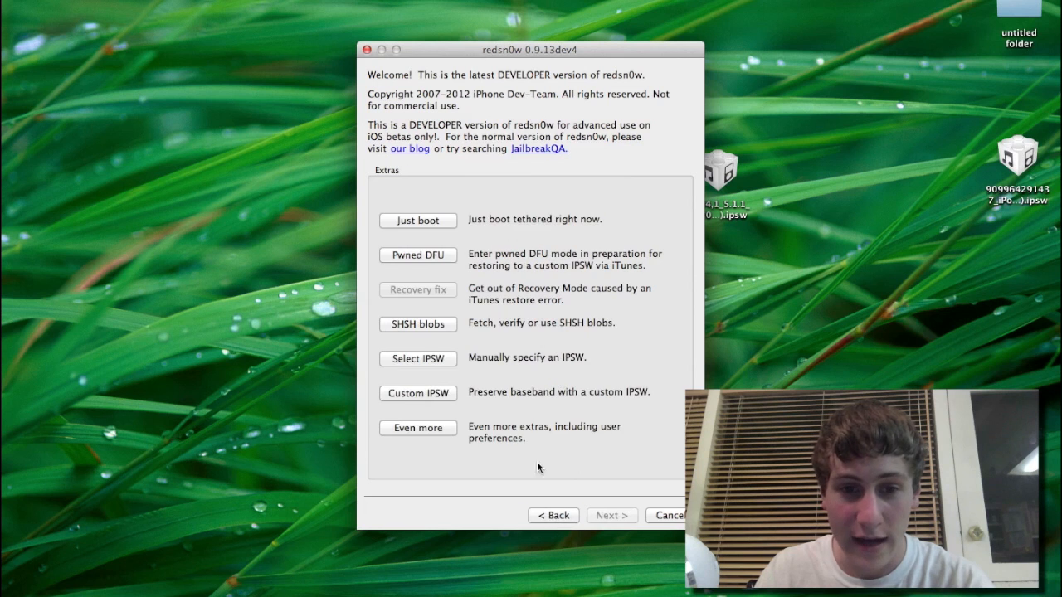
left_click(417, 255)
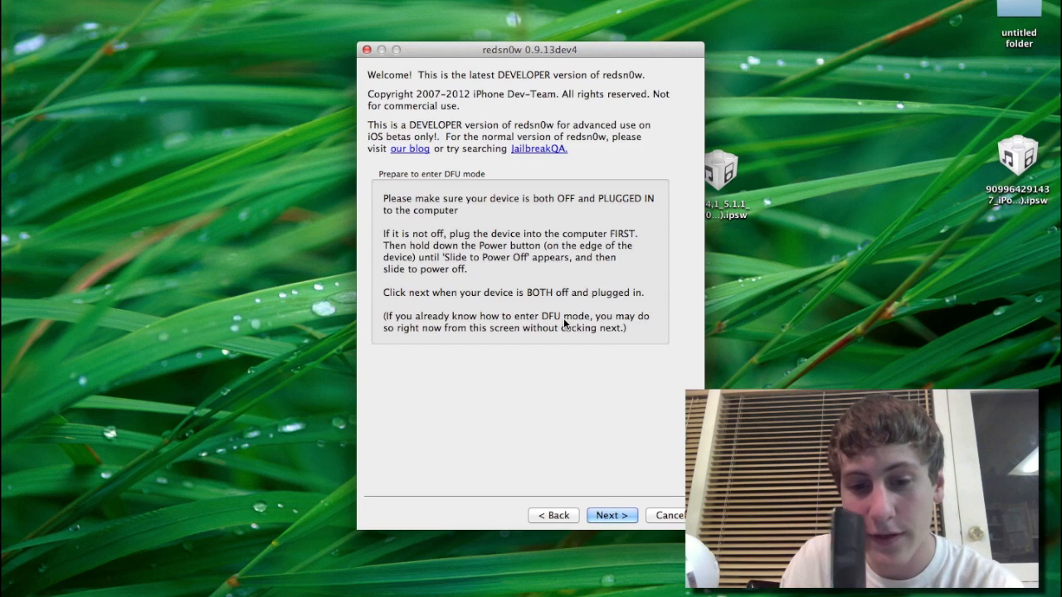
Follow redsn0w's Power/Home button timing steps to put the iPod into DFU mode
left_click(611, 515)
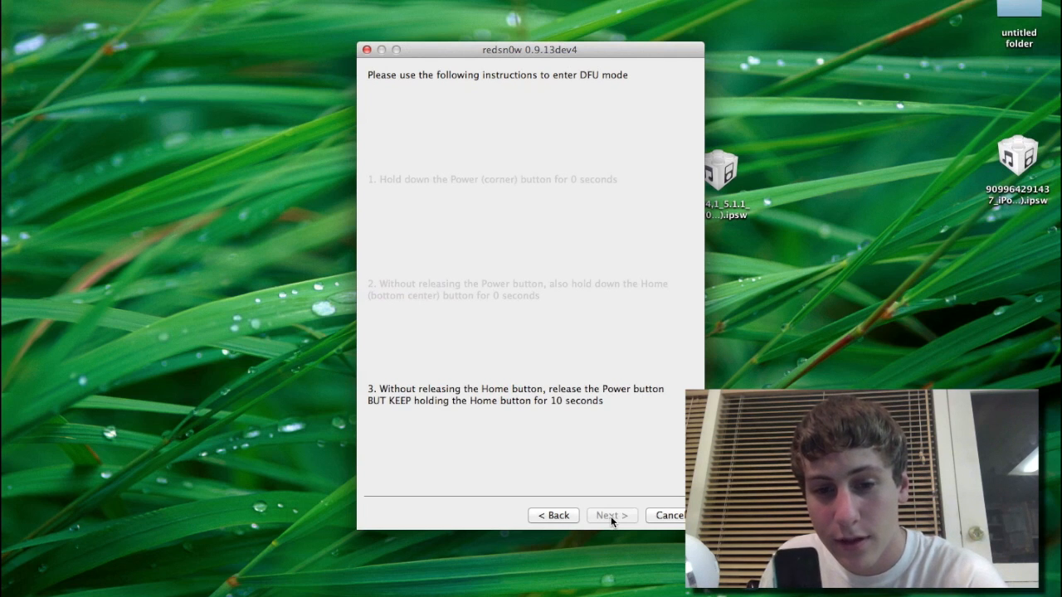
left_click(611, 515)
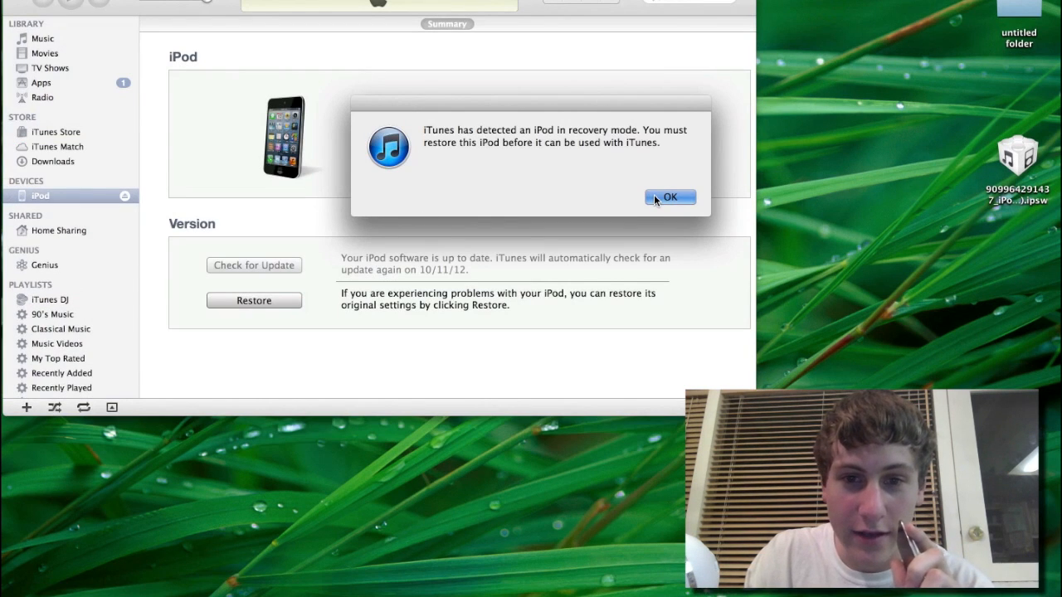
Dismiss iTunes' recovery-mode alert and view the iPod Summary page
left_click(670, 197)
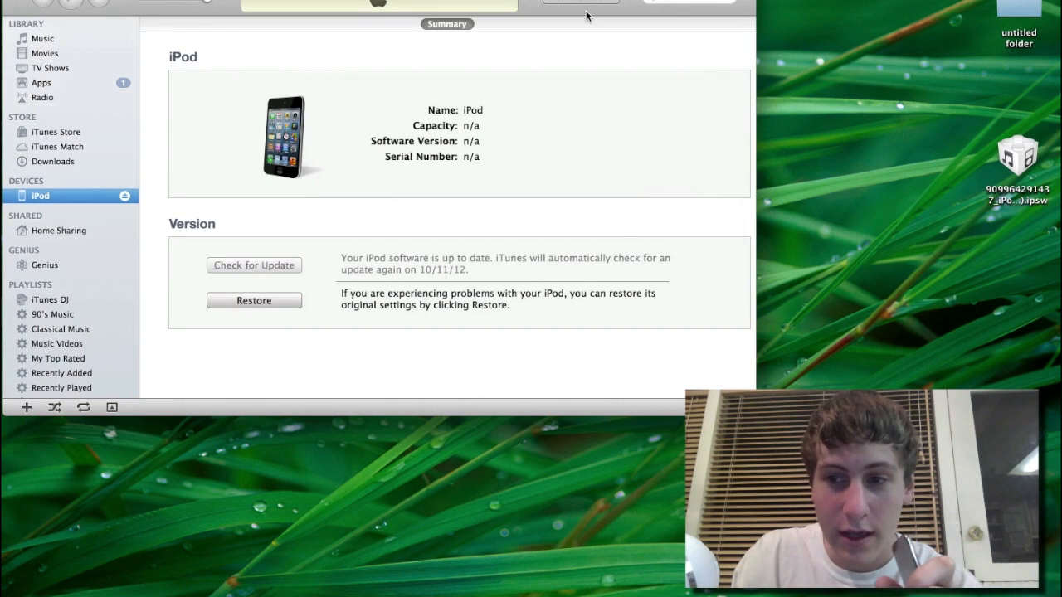
left_click(1017, 158)
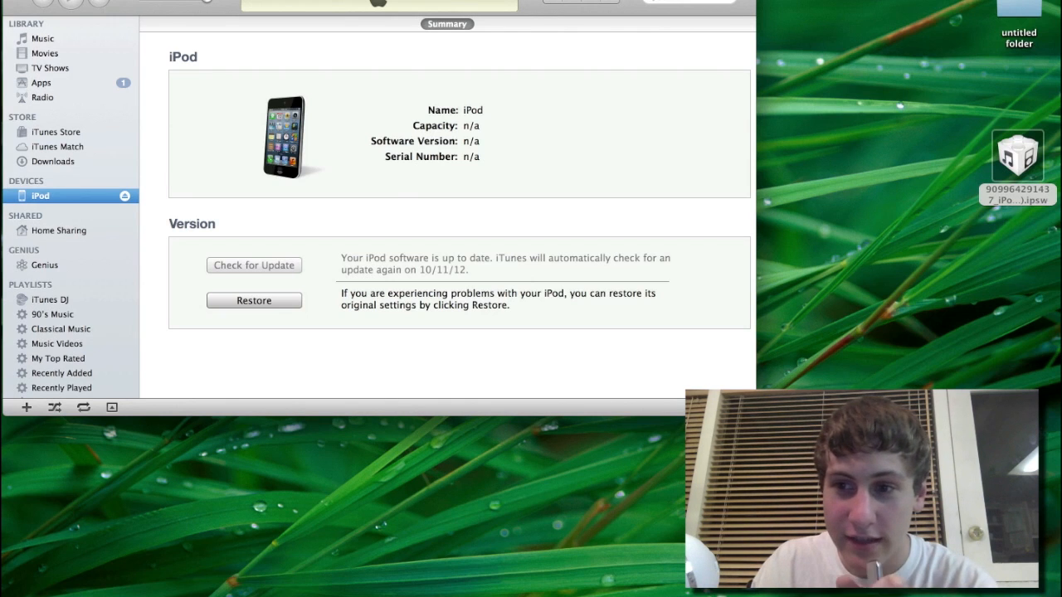
mouse_move(353, 143)
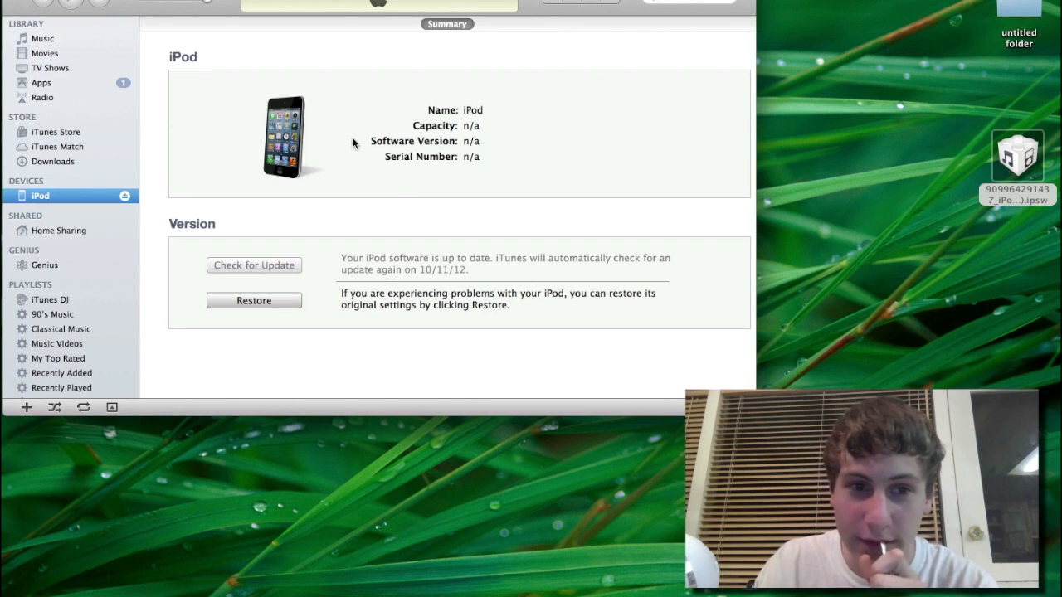
mouse_move(348, 278)
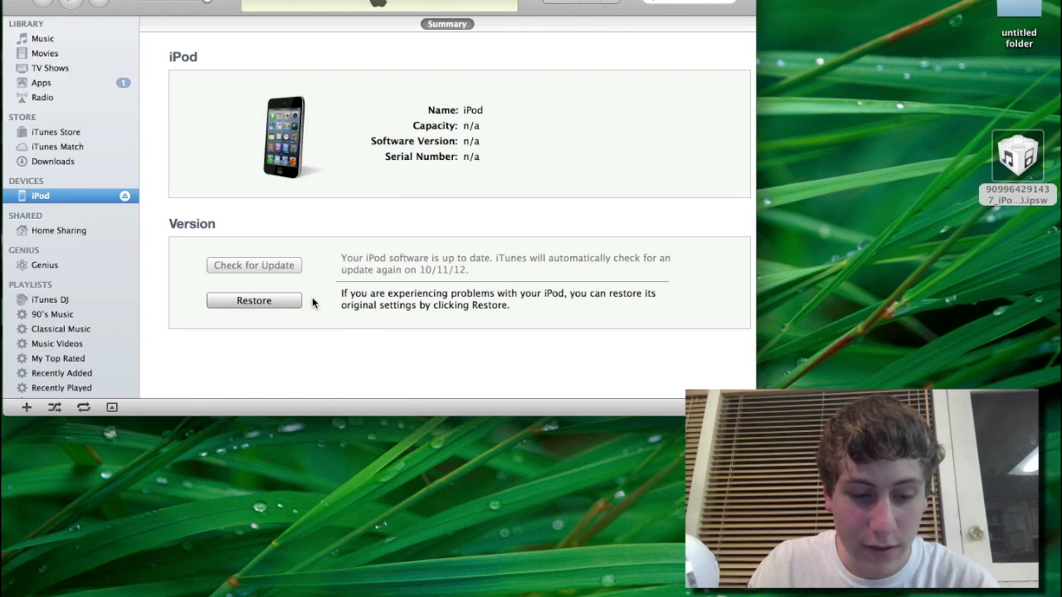
mouse_move(282, 299)
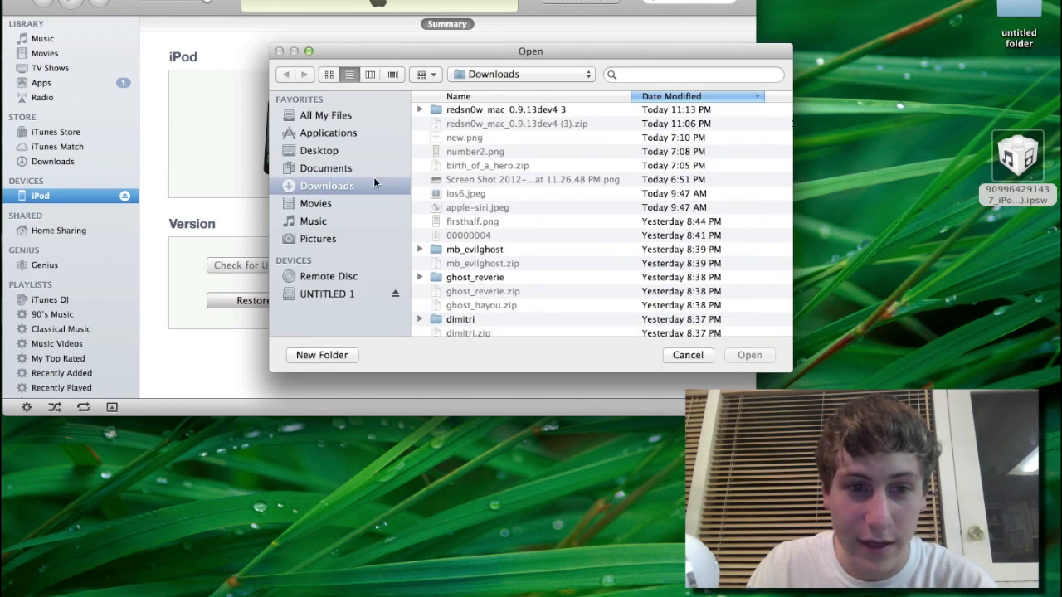
left_click(319, 150)
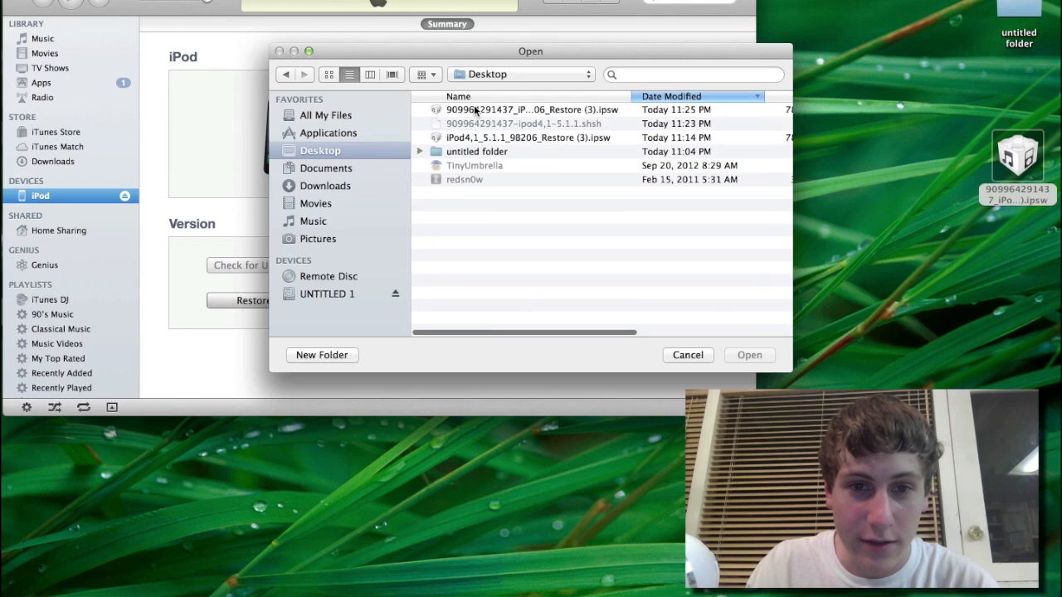
left_click(531, 110)
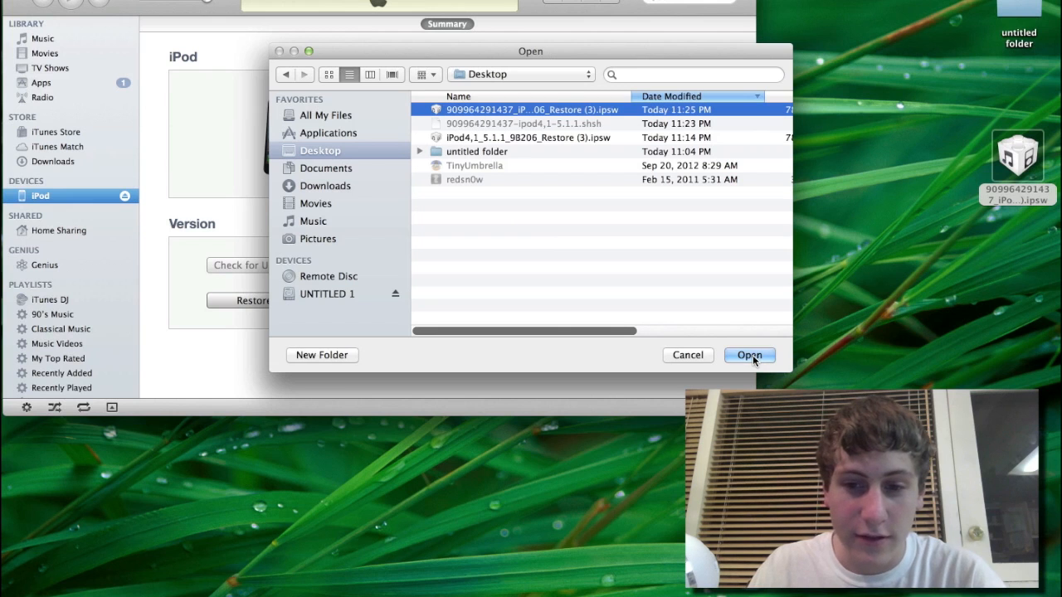
left_click(748, 355)
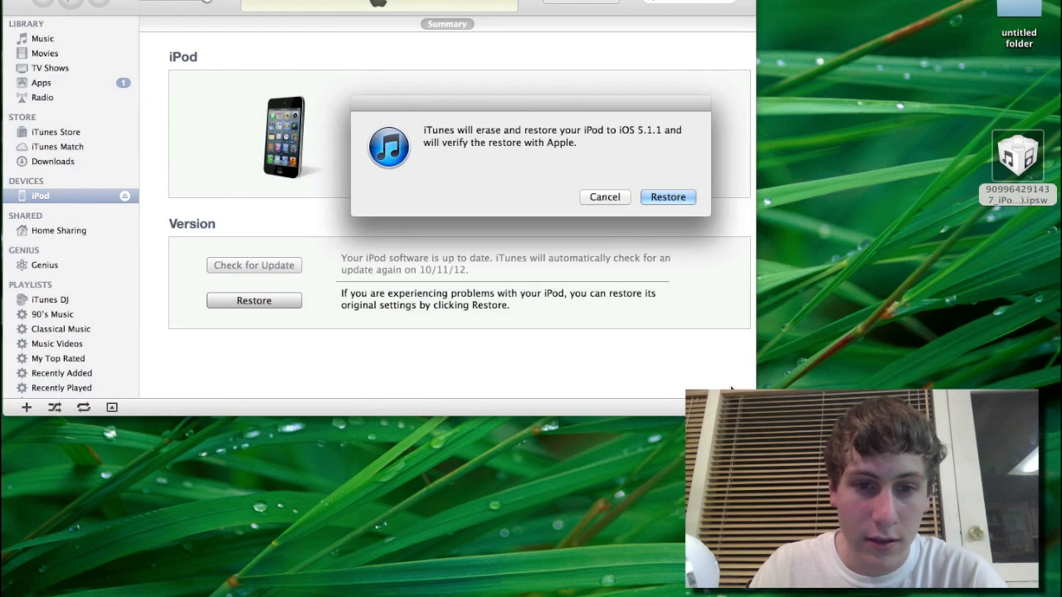
left_click(667, 197)
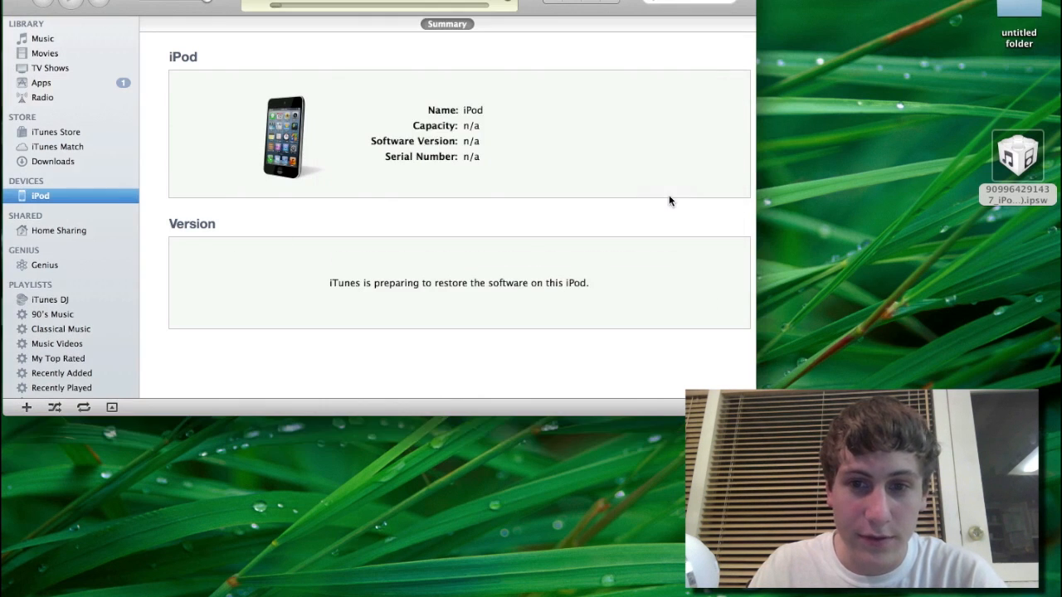